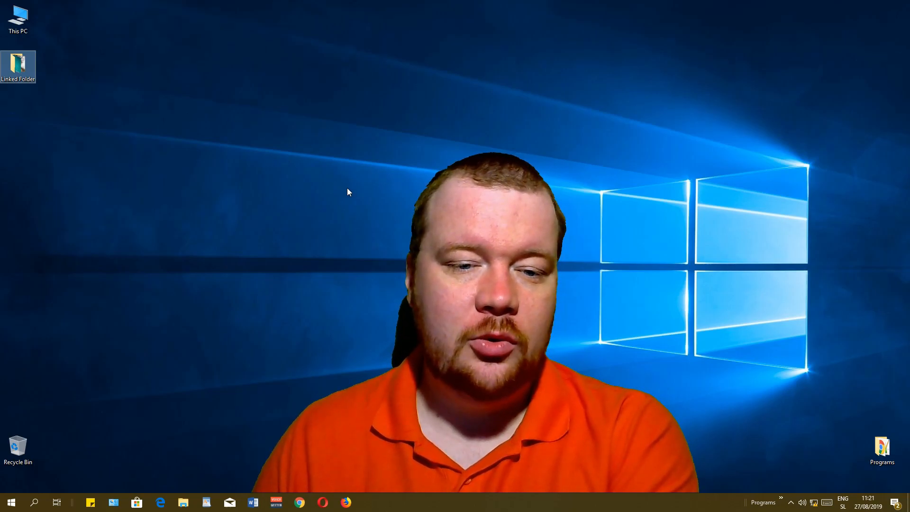
Step: Open Linked Folder from the desktop, revealing Some Folder's two images and Firefox installer
double_click(18, 61)
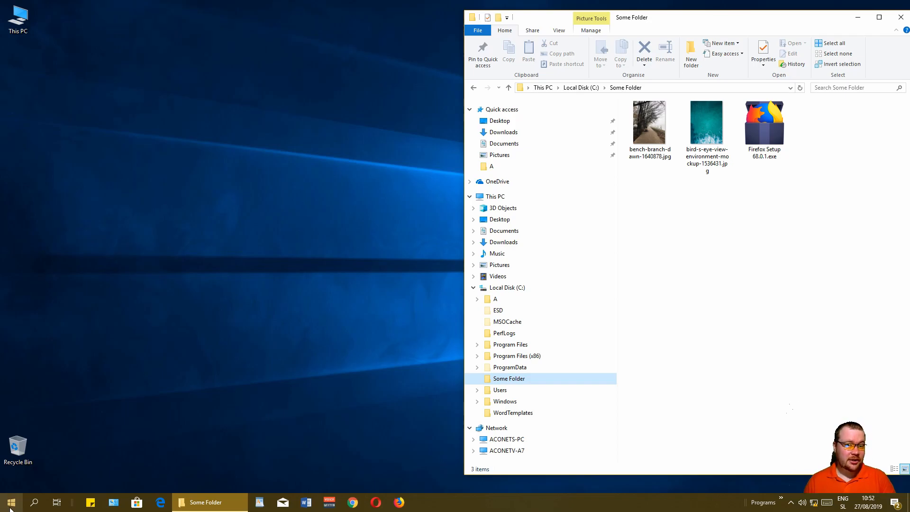
mouse_move(34, 502)
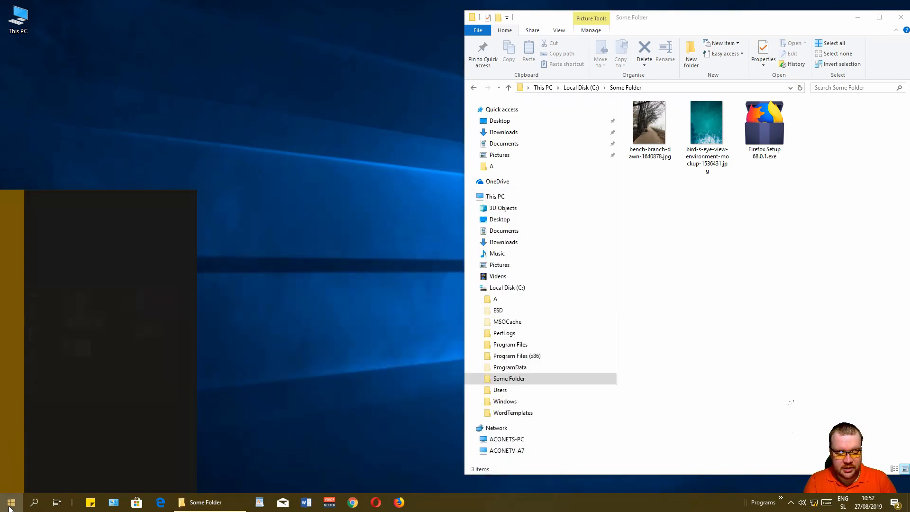
Step: Search Start for cmd and run Command Prompt as administrator
text(cmd)
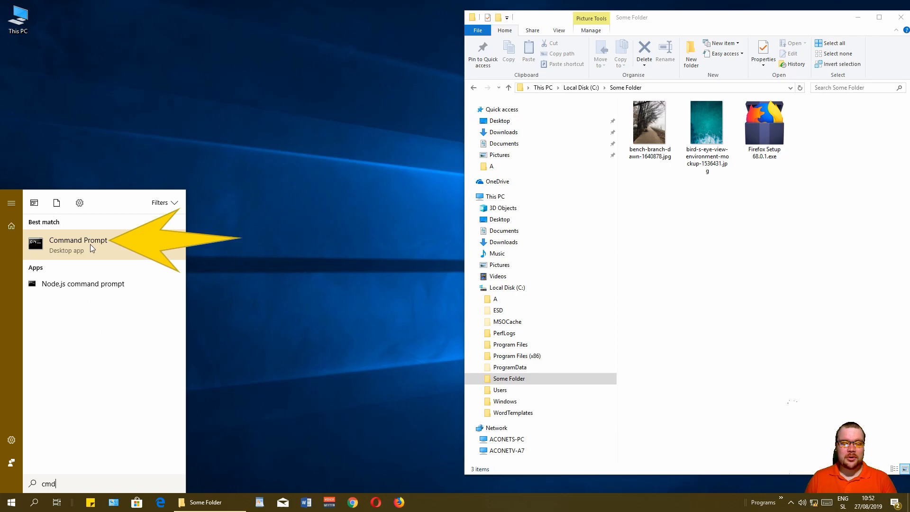
right_click(77, 240)
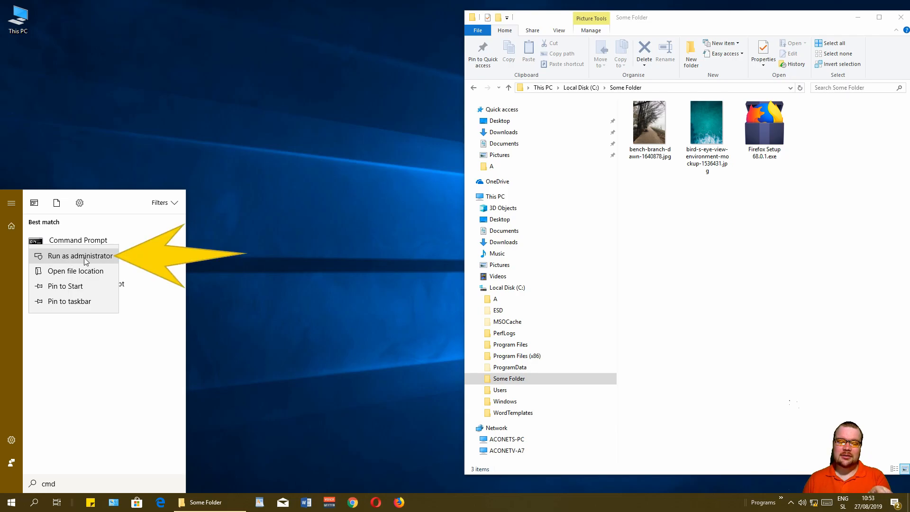
click(79, 255)
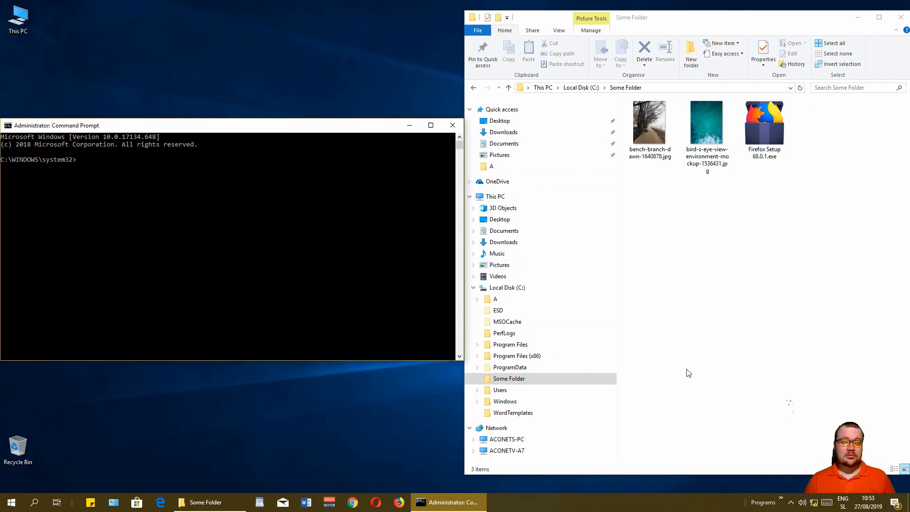
mouse_move(728, 302)
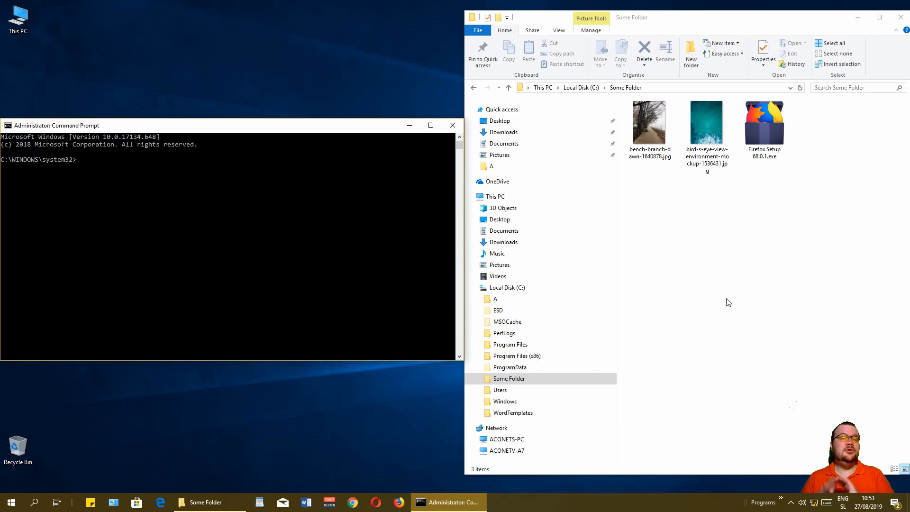
mouse_move(542, 367)
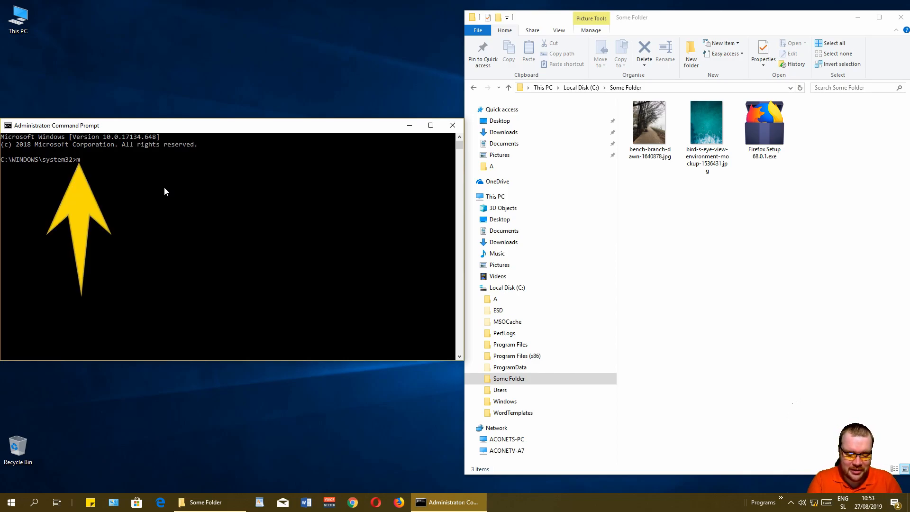
Step: Begin the command mklink /D at the administrator prompt
text(mklink)
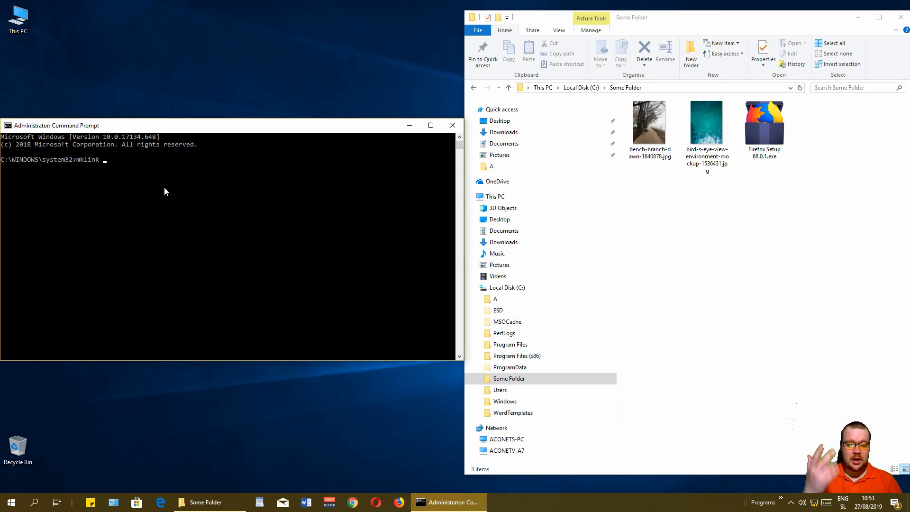
text(/D)
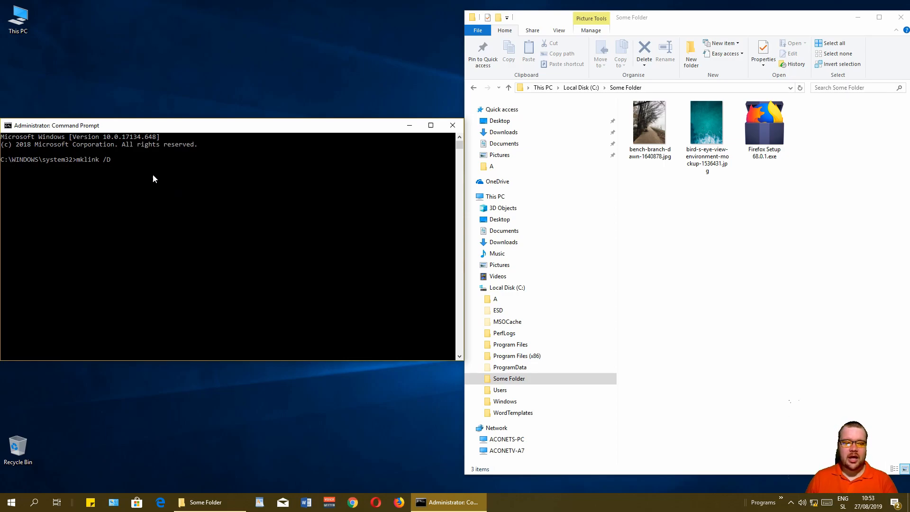
mouse_move(237, 202)
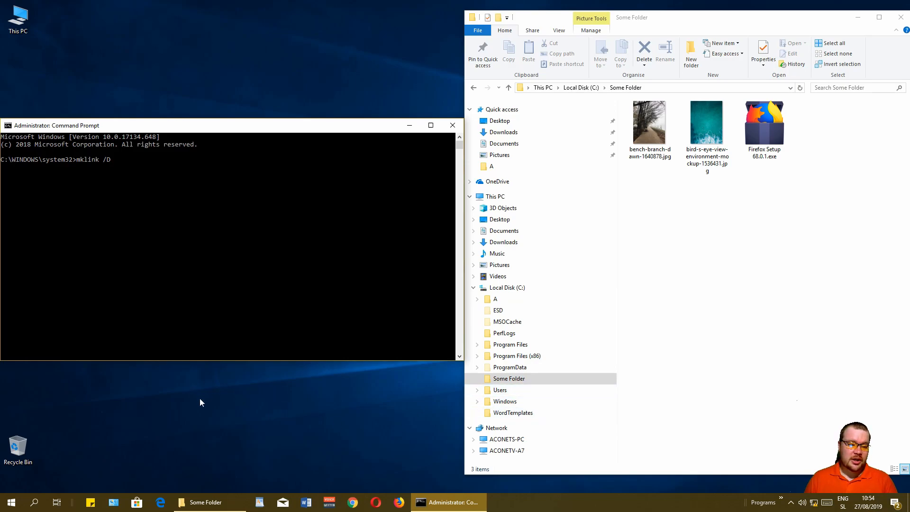
mouse_move(253, 60)
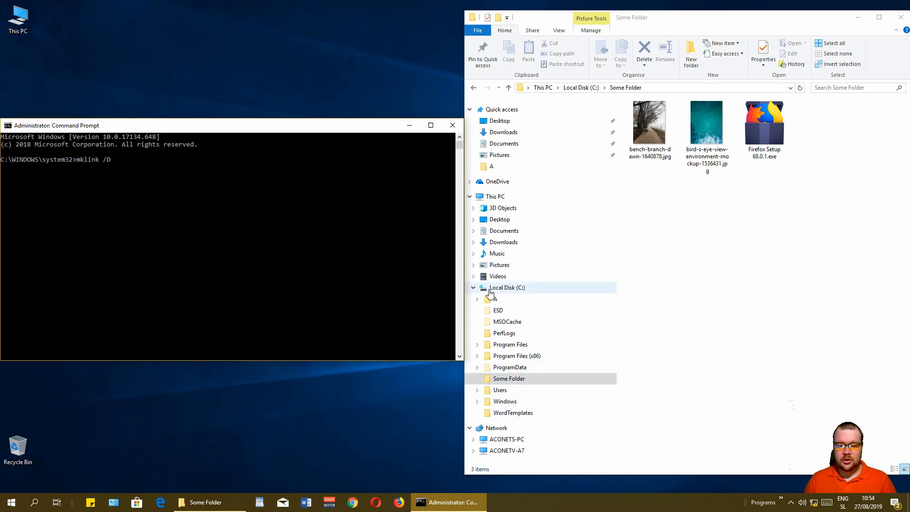
Step: Browse to the Masin10 user's Desktop folder and copy its path from the address bar
click(499, 390)
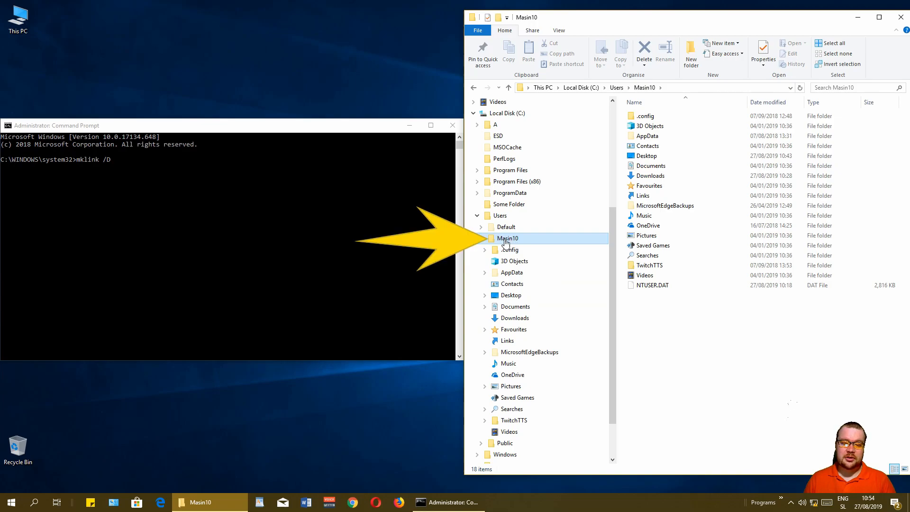
click(481, 239)
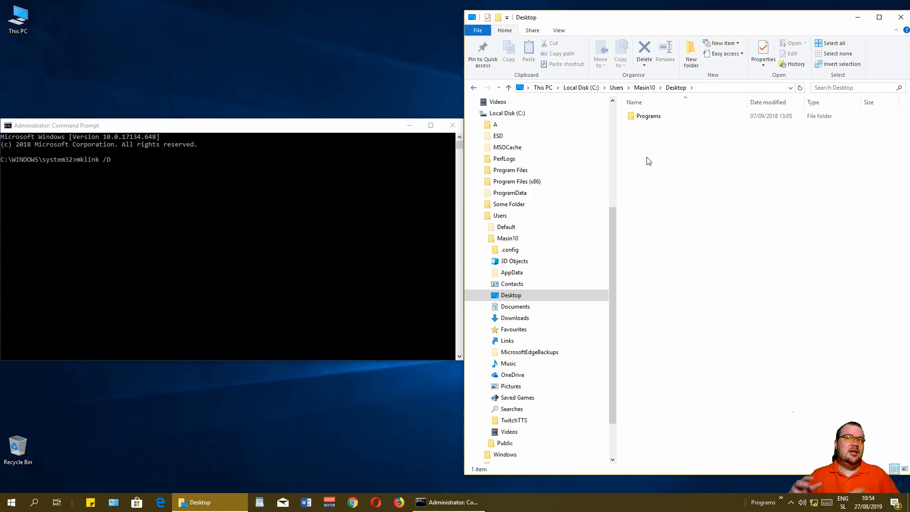
mouse_move(656, 201)
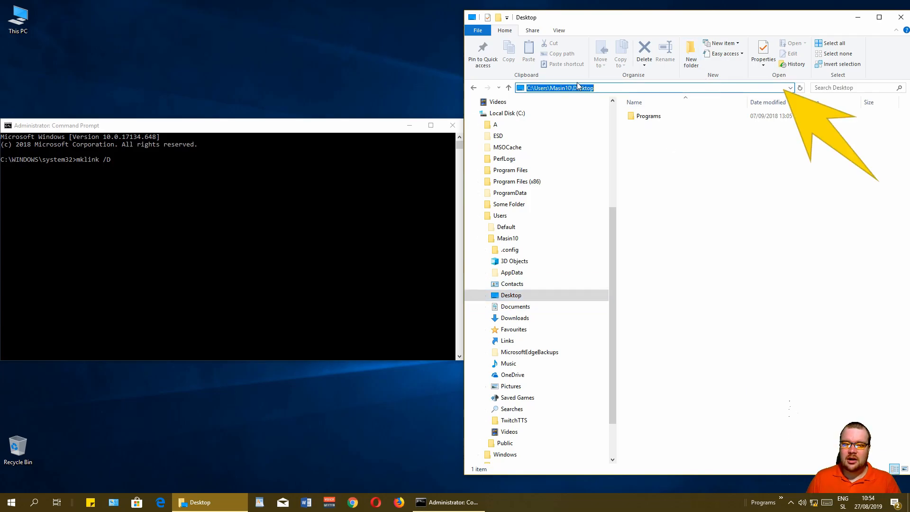
right_click(560, 88)
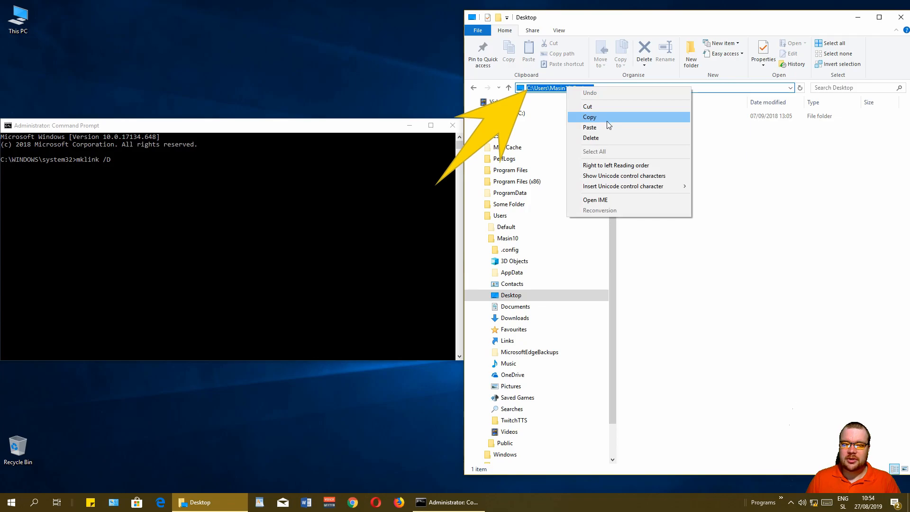
click(589, 116)
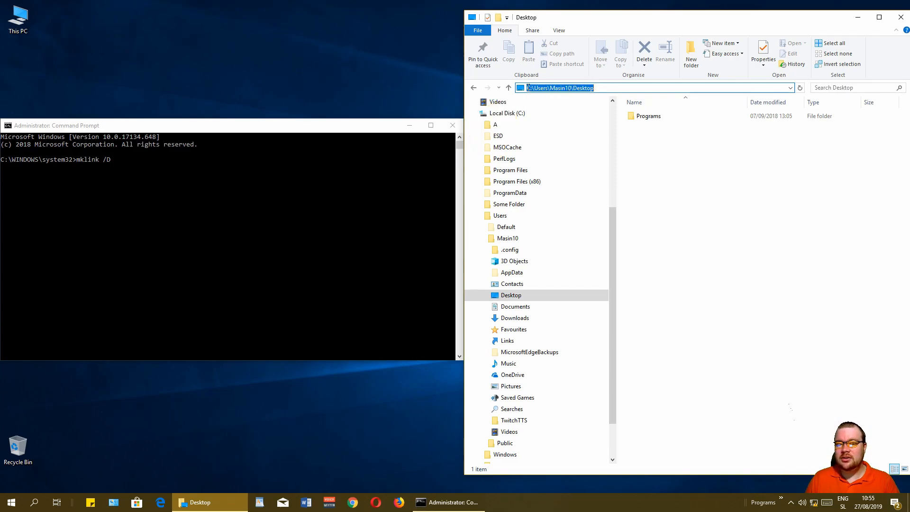
click(578, 88)
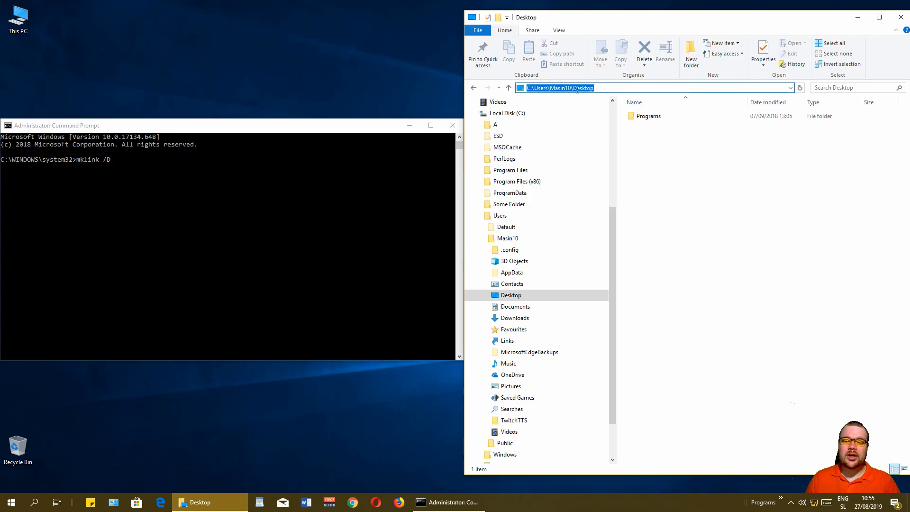
right_click(560, 88)
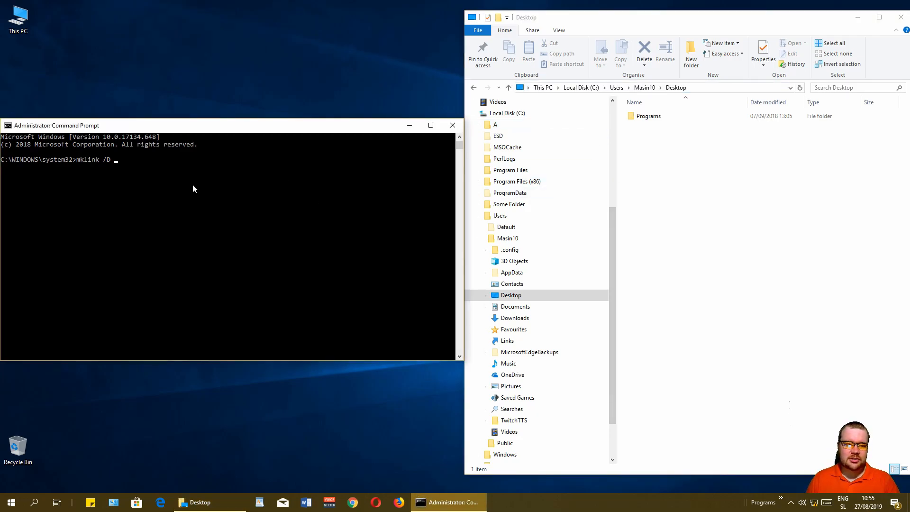
Step: Append the link path C:\Users\Masin10\Desktop\LinkedFolder to the mklink /D command
text(C:\Users\Masin10\Desktop)
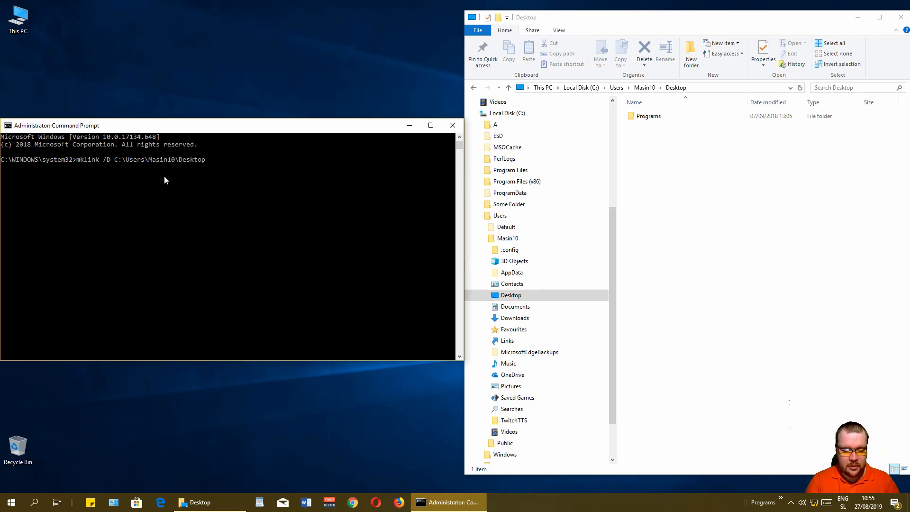
text(\)
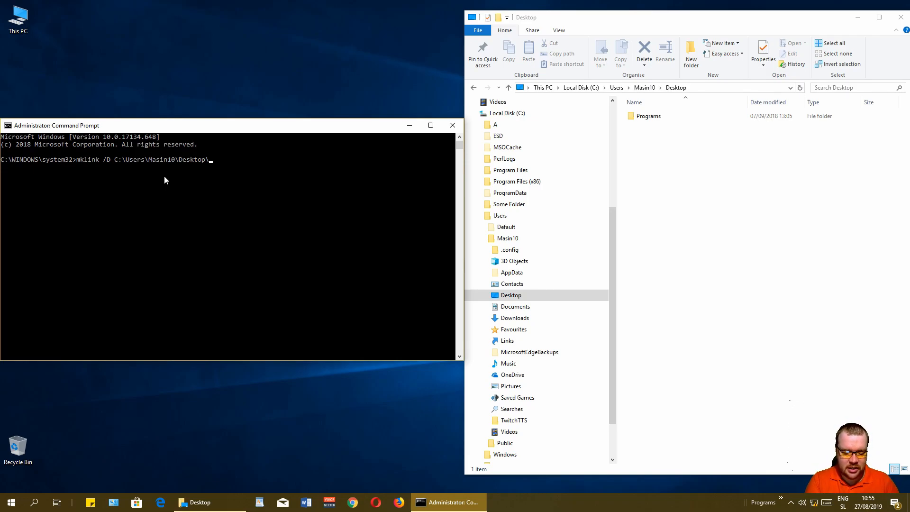
text(LinkedFolder)
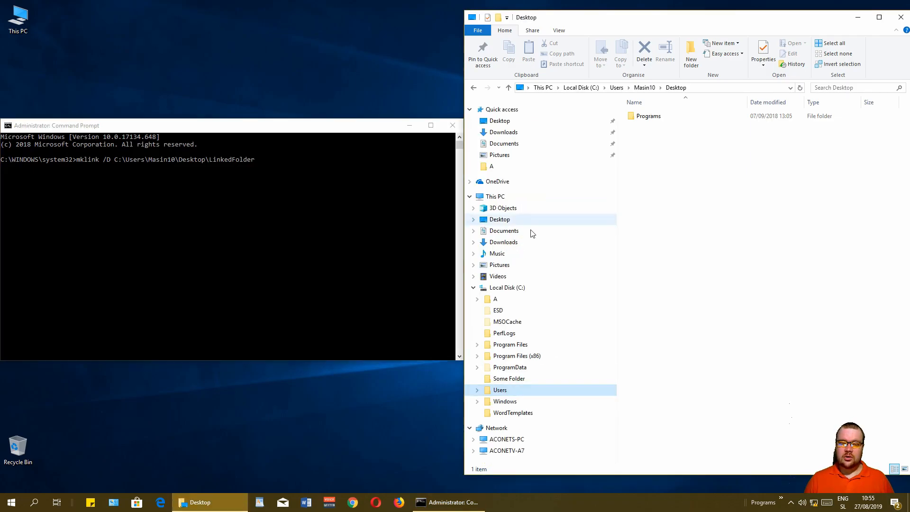
Step: Go to Some Folder on C: and copy its path C:\Some Folder from the address bar
click(509, 378)
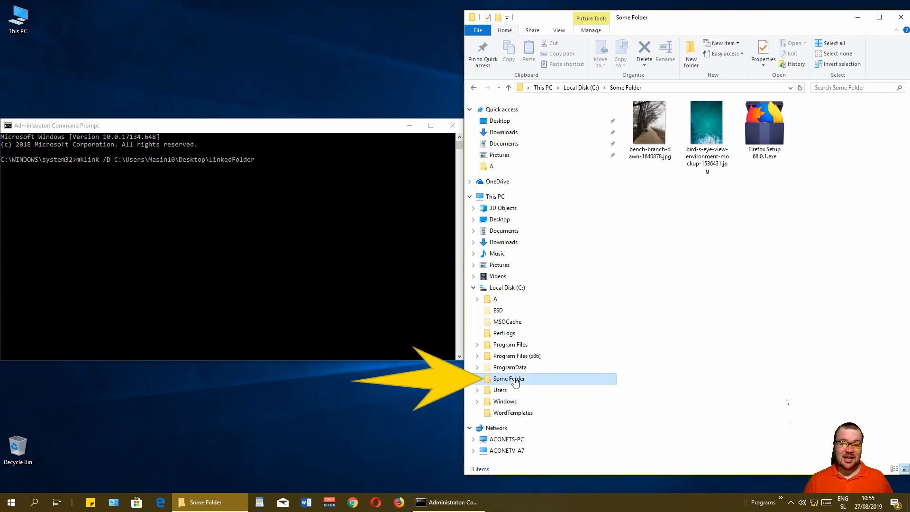
click(657, 88)
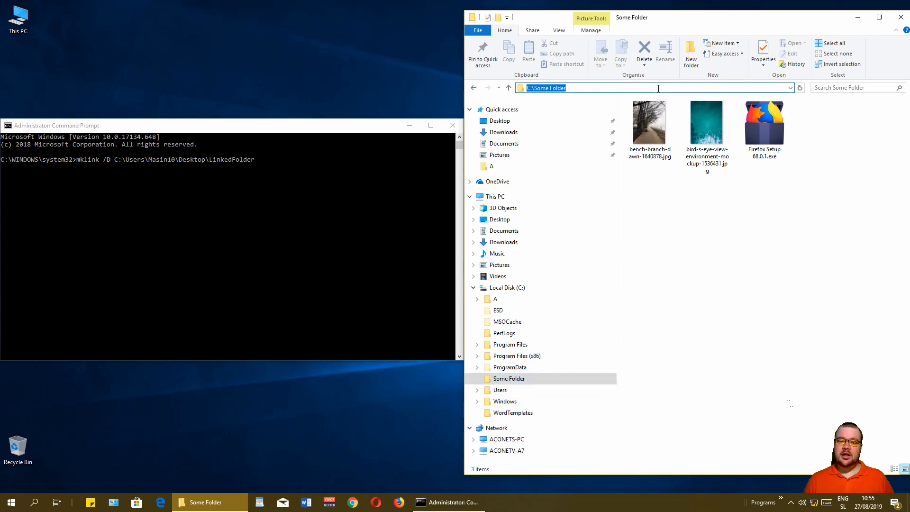
right_click(580, 87)
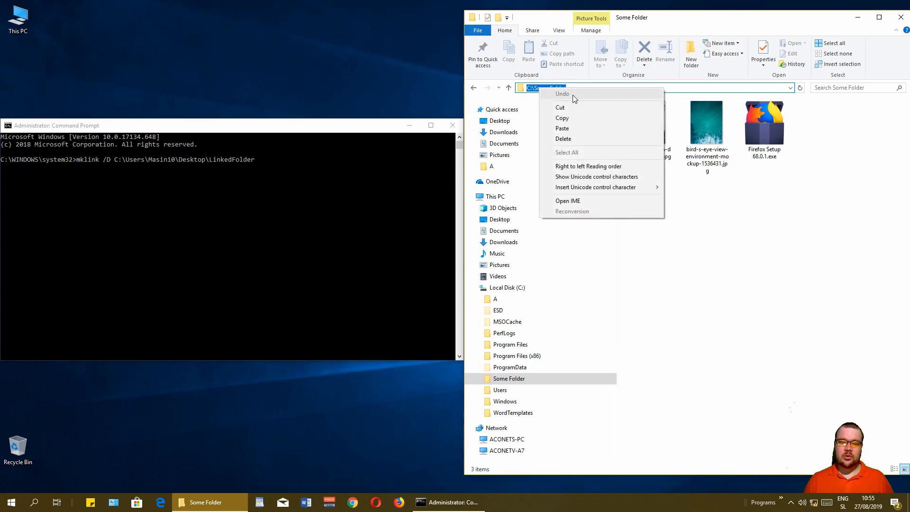
mouse_move(561, 117)
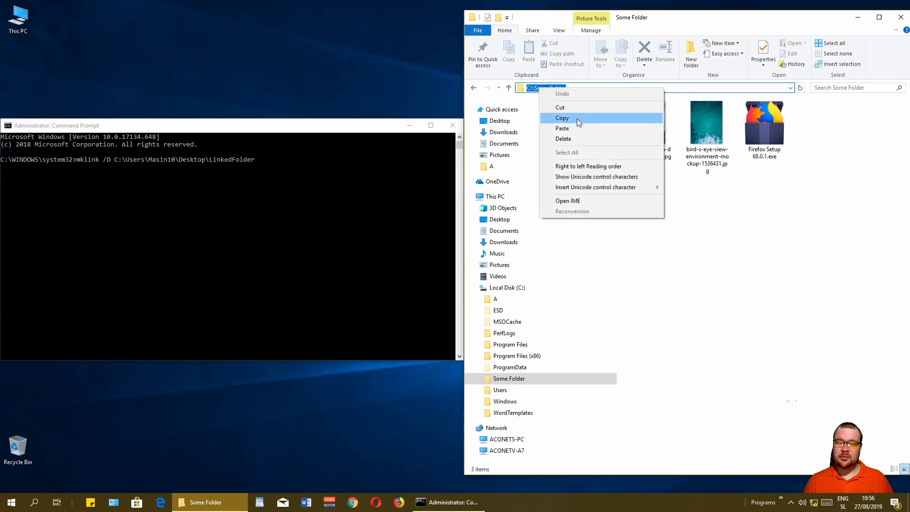
click(562, 118)
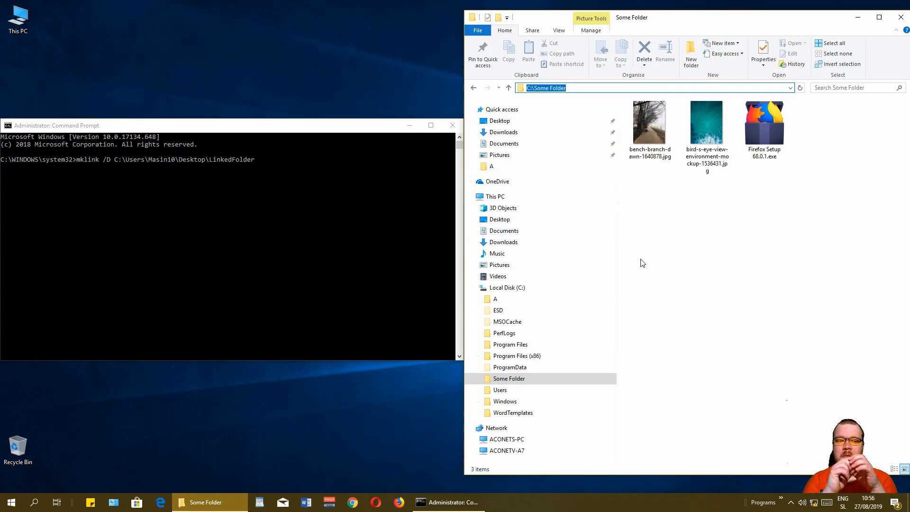
mouse_move(355, 155)
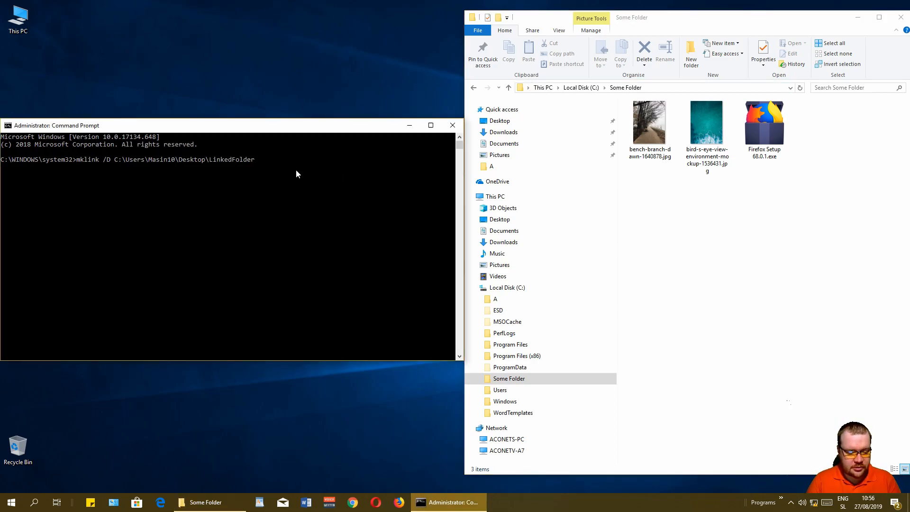
Step: Add the quoted target "C:\Some Folder" and run mklink to create the LinkedFolder symbolic link
text(")
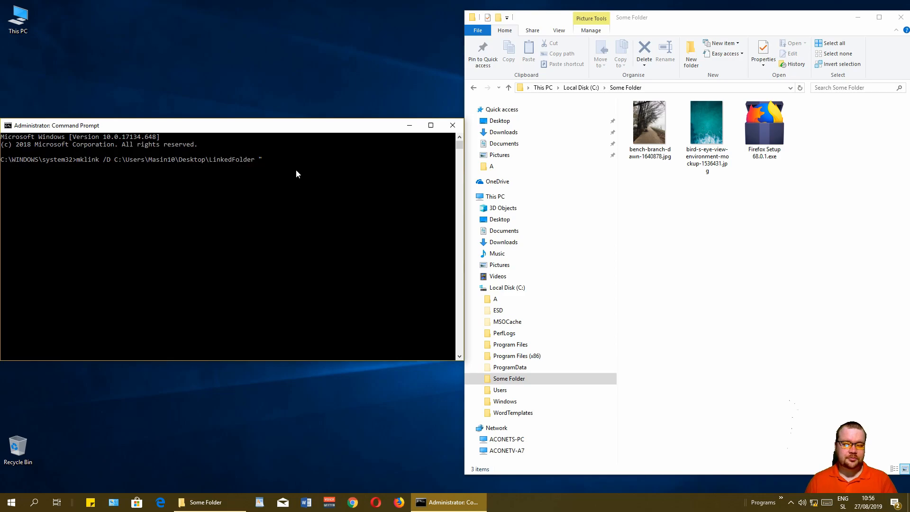
text(C:\Some Folder)
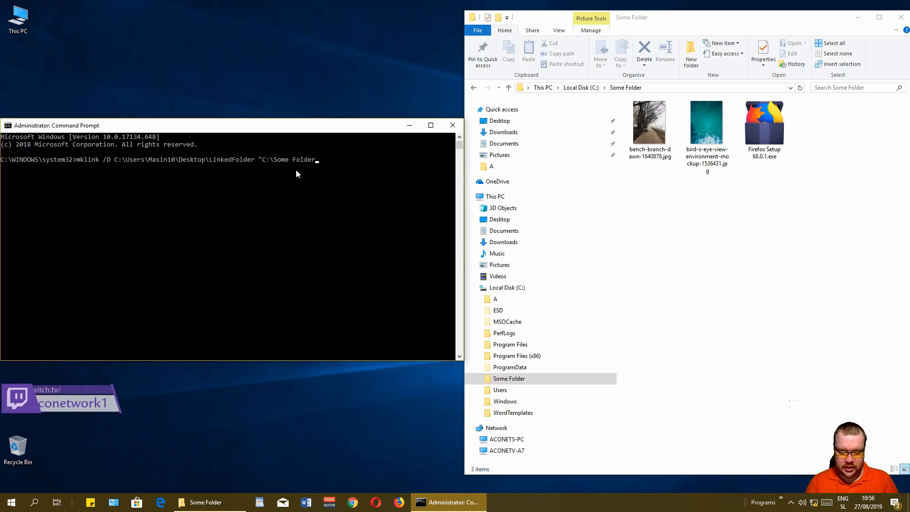
text(")
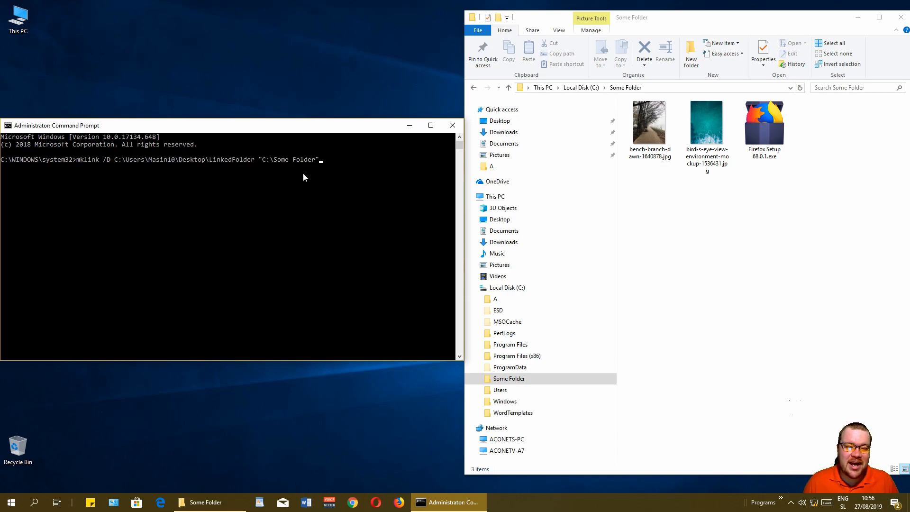
mouse_move(293, 164)
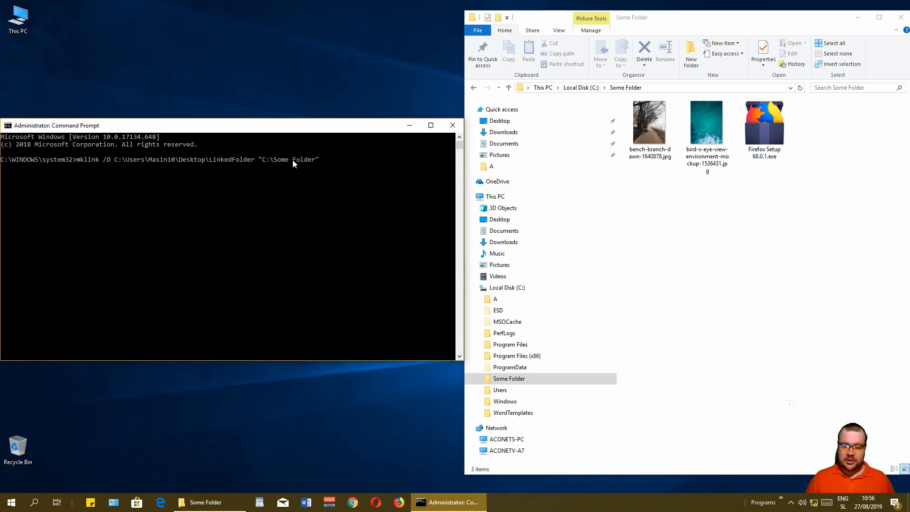
key(Enter)
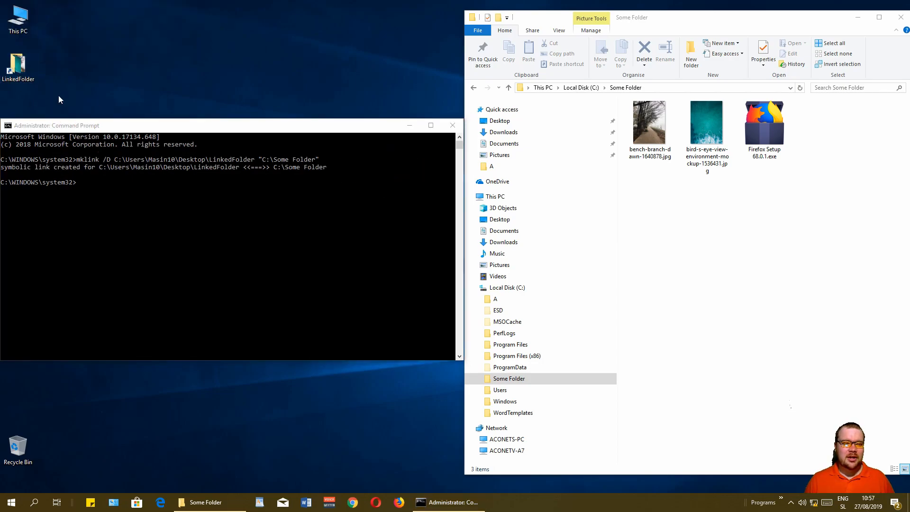
Step: Open LinkedFolder from the desktop and compare its contents with Some Folder in the navigation pane
double_click(18, 62)
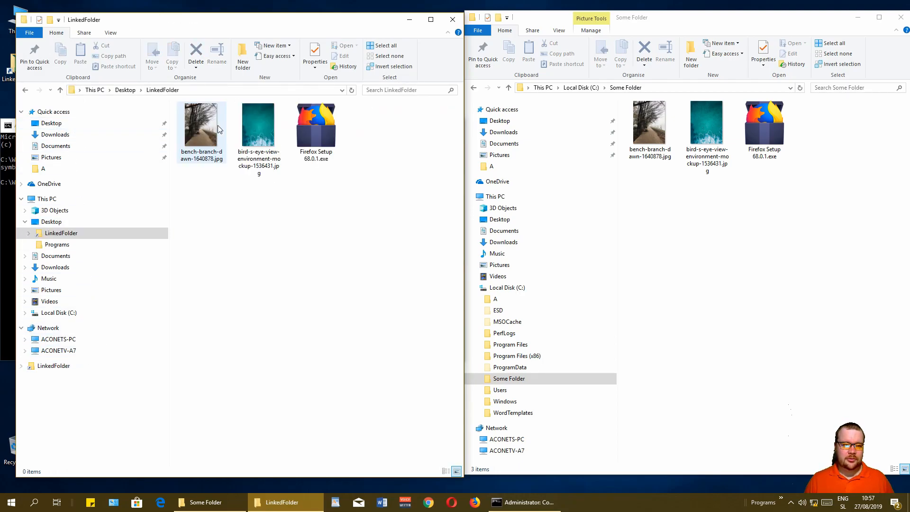
click(61, 233)
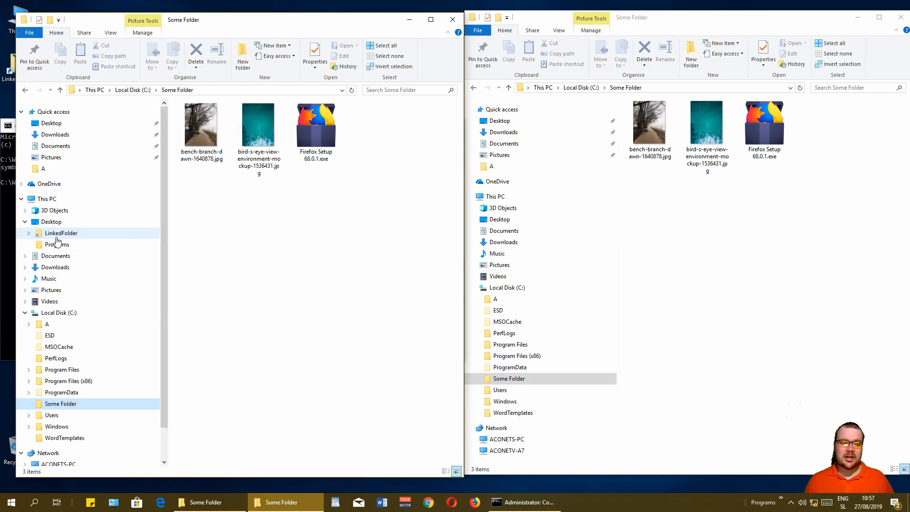
click(51, 221)
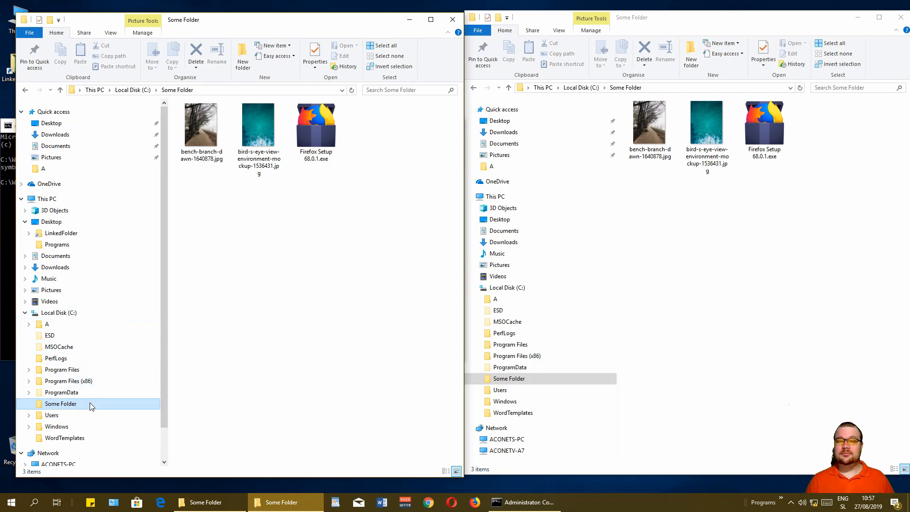
click(452, 19)
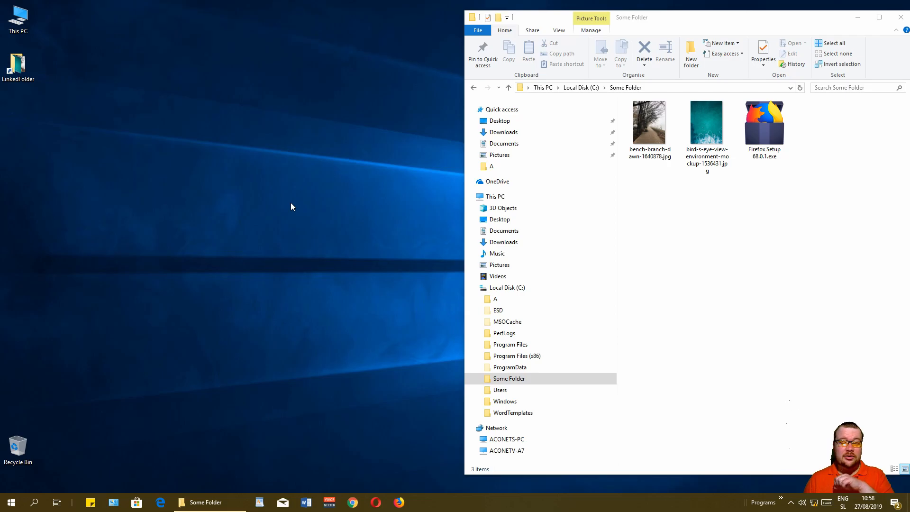
Step: Select and delete the LinkedFolder link on the desktop
click(17, 61)
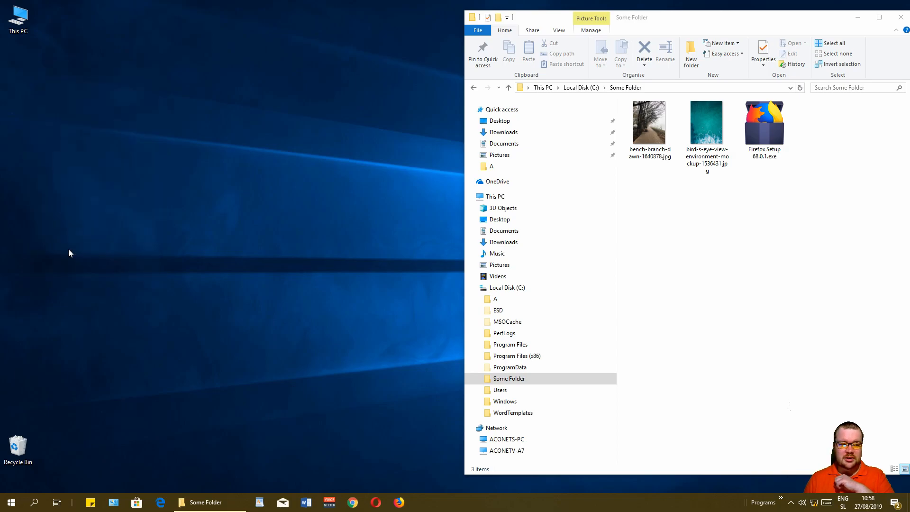
mouse_move(21, 72)
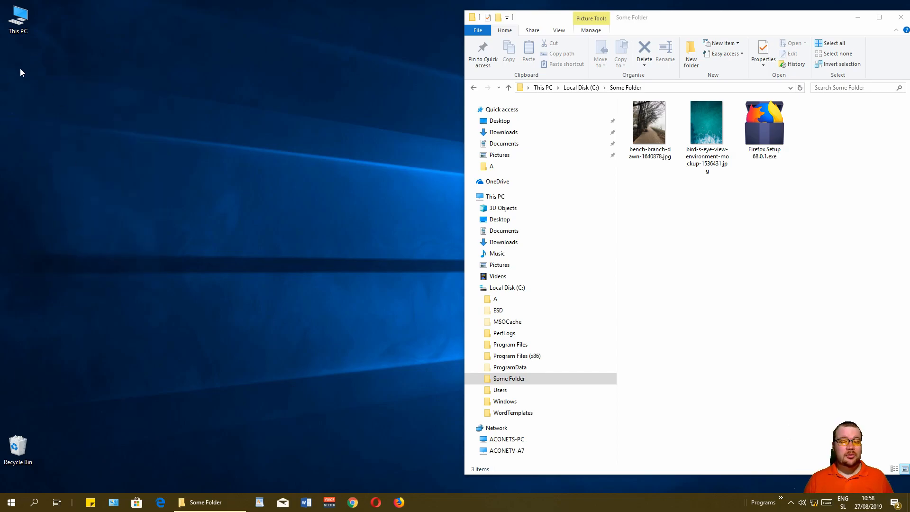
click(509, 378)
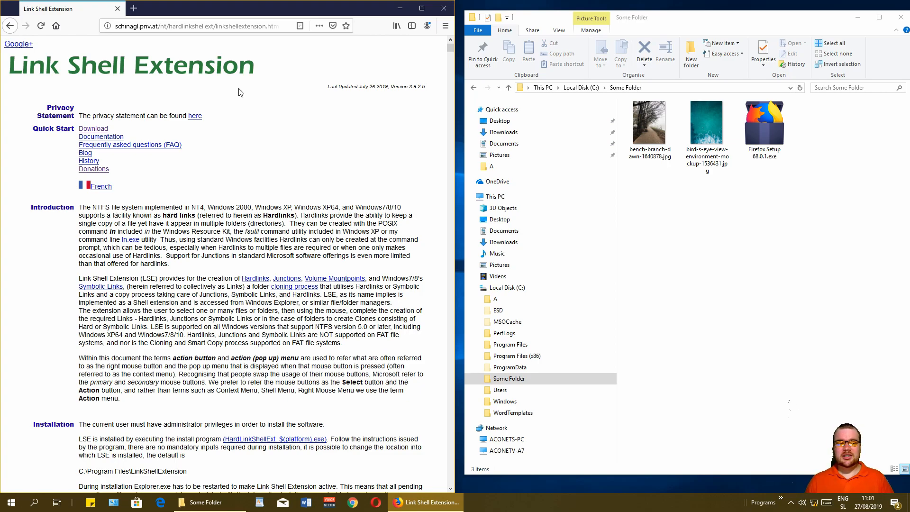
mouse_move(291, 110)
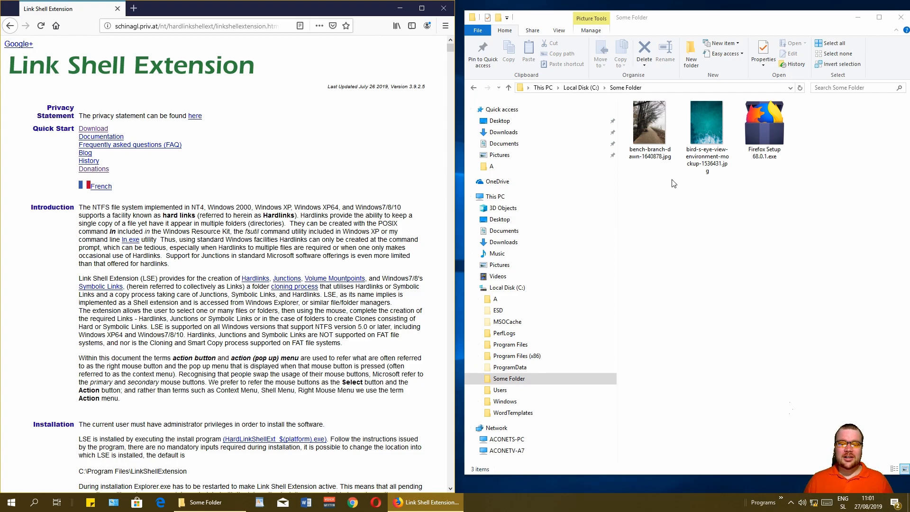
mouse_move(759, 235)
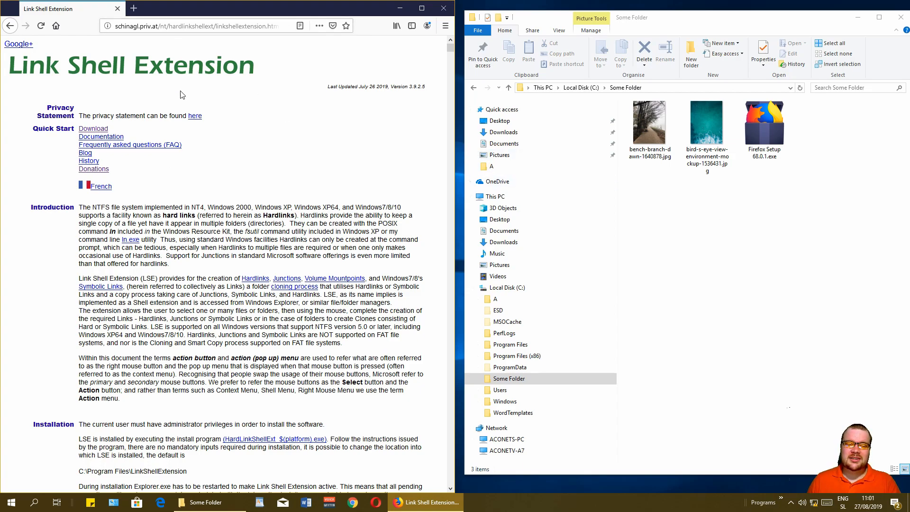
Step: Switch to the Link Shell Extension homepage at schinagl.priv.at in Firefox
click(203, 24)
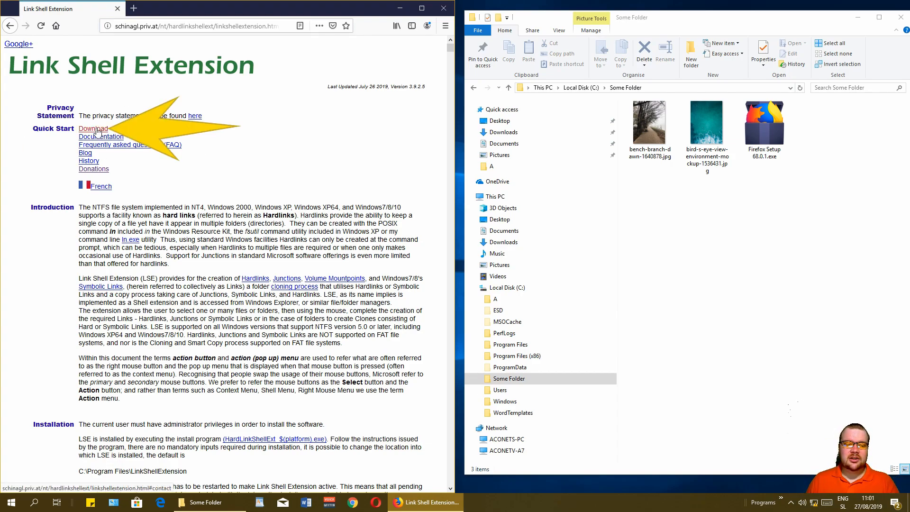
Step: Scroll the Link Shell Extension page down to its Download section with the Windows 64 installer
scroll(down, 3)
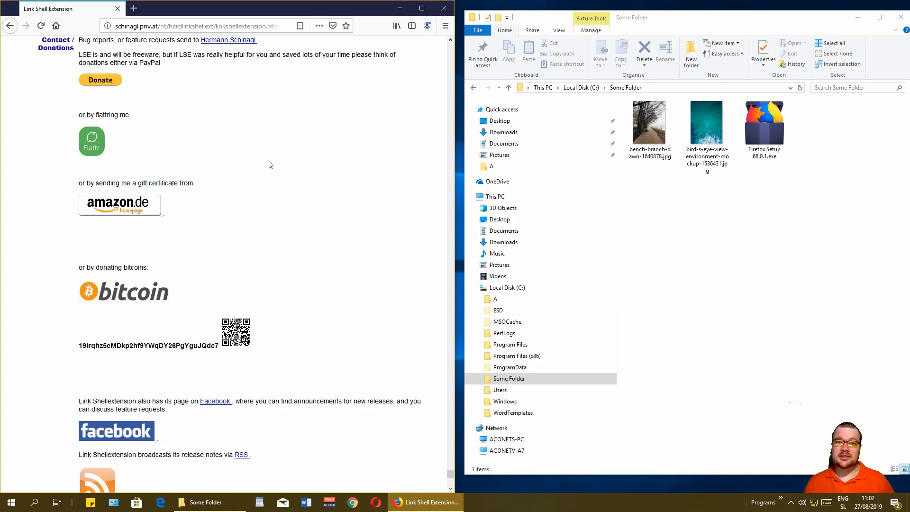
mouse_move(275, 253)
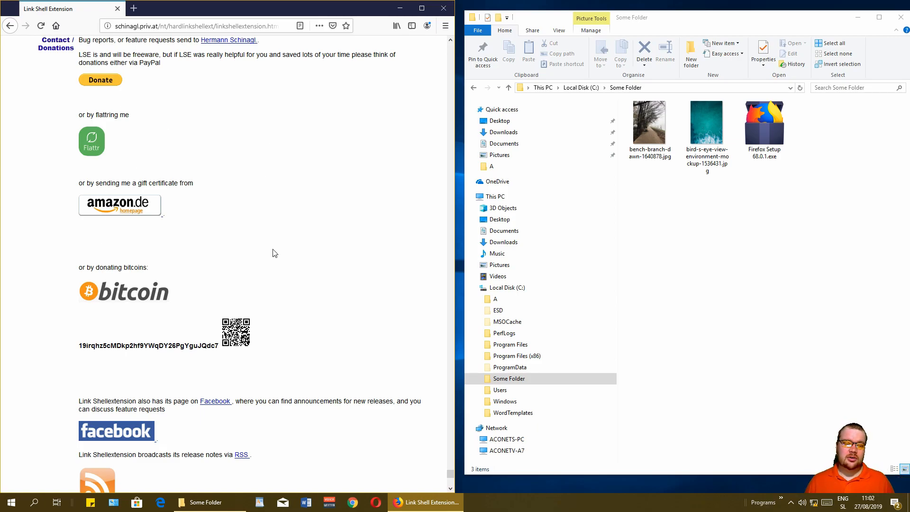
mouse_move(351, 317)
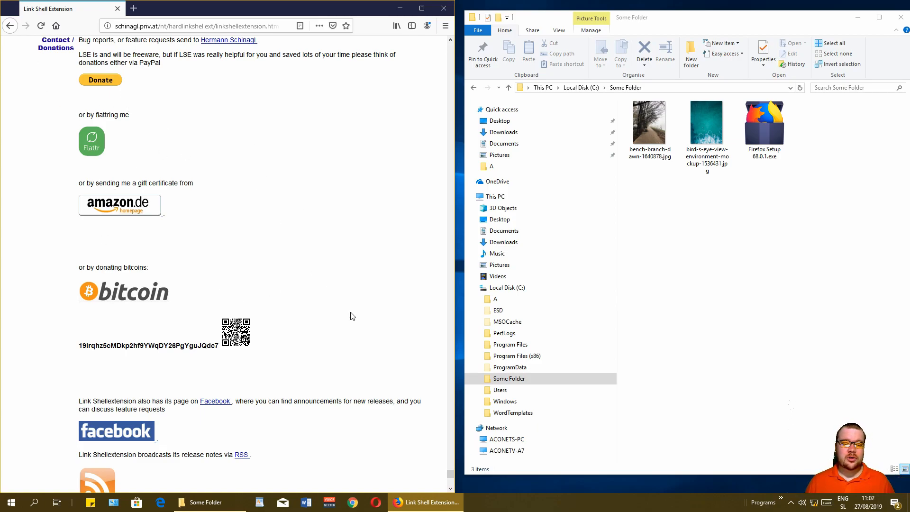
scroll(down, 3)
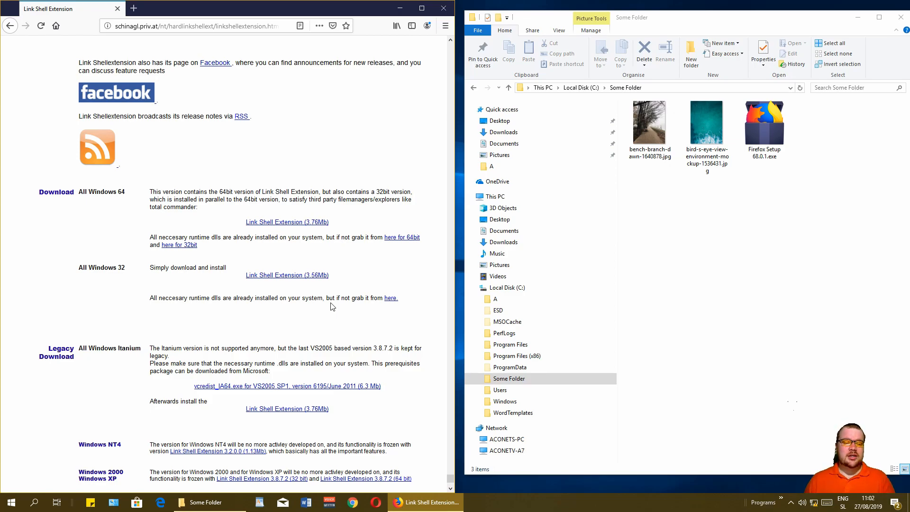
mouse_move(110, 196)
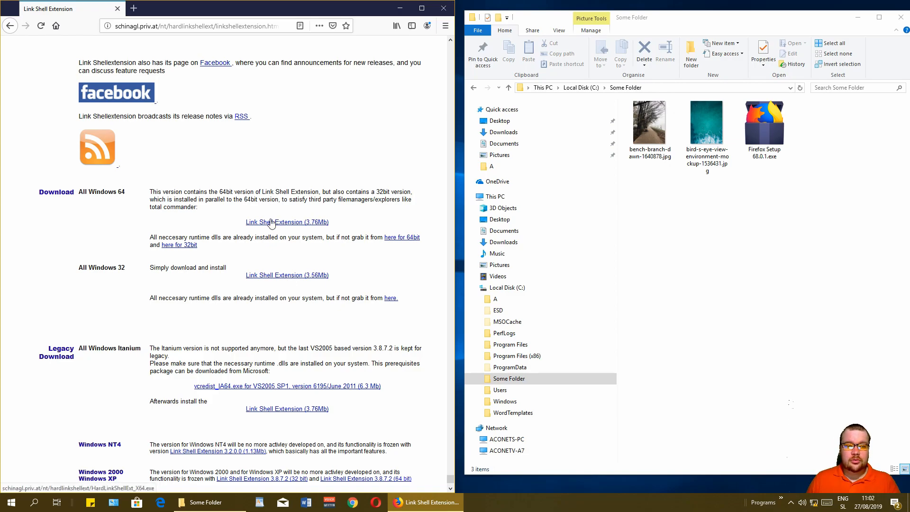
mouse_move(115, 206)
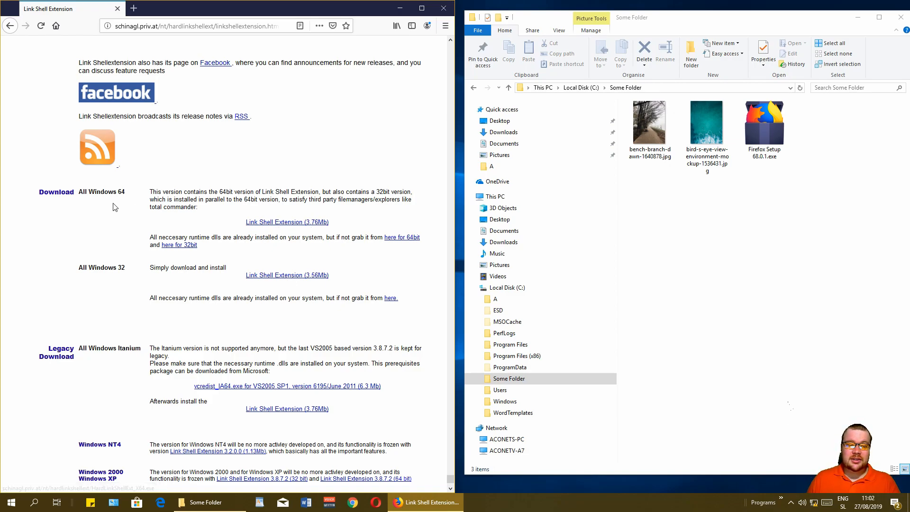
mouse_move(258, 224)
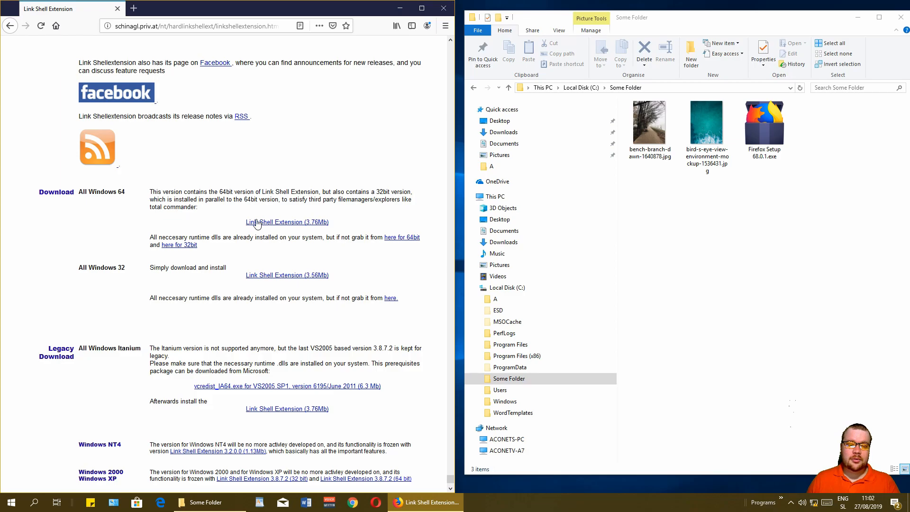
mouse_move(287, 222)
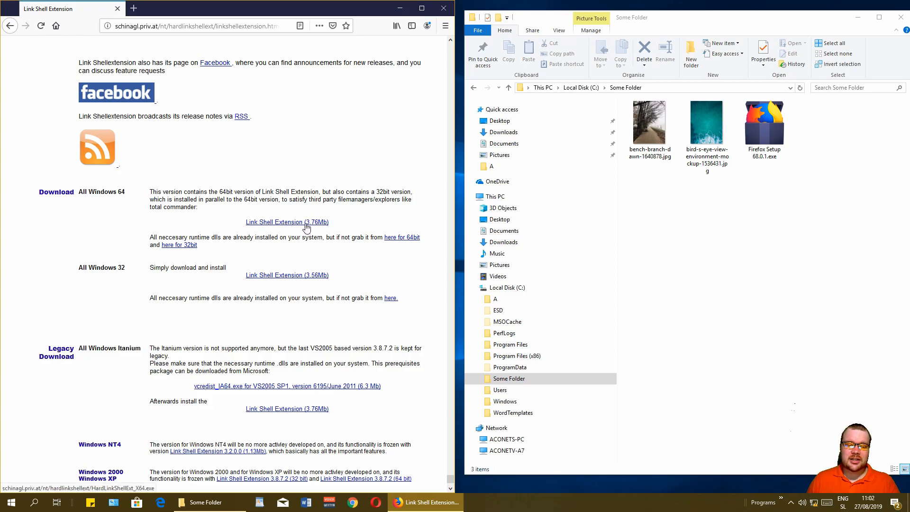
Step: Download and save the 64-bit installer HardLinkShellExt_X64.exe (3.76Mb)
click(286, 222)
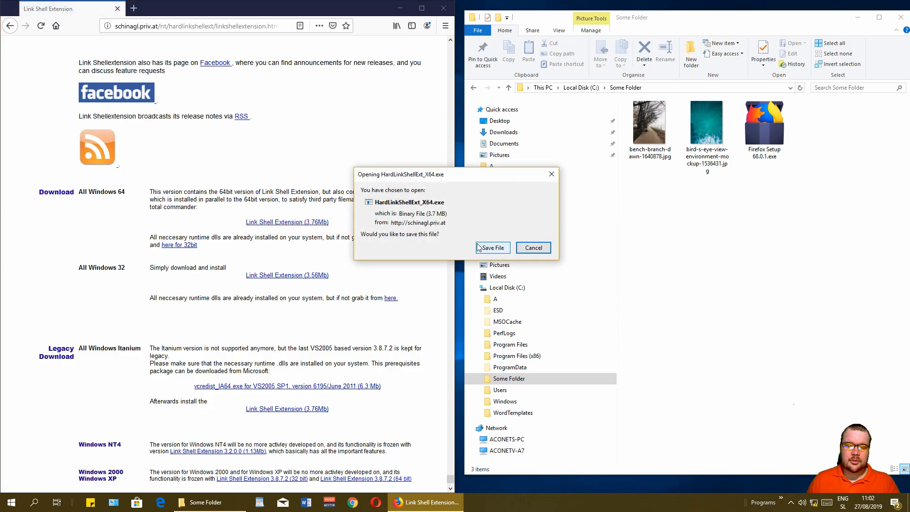
click(492, 248)
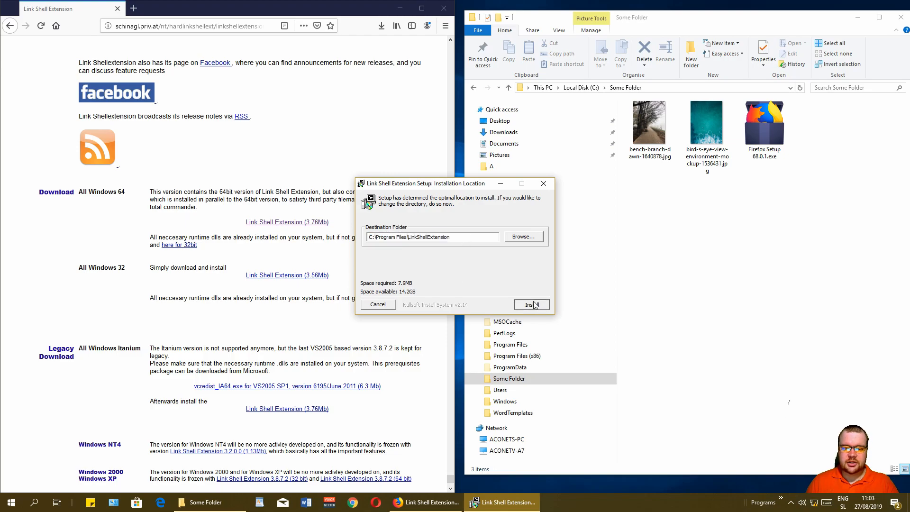
Step: Install to C:\Program Files\LinkShellExtension, restart Explorer, dismiss the docs page and finish setup
click(530, 305)
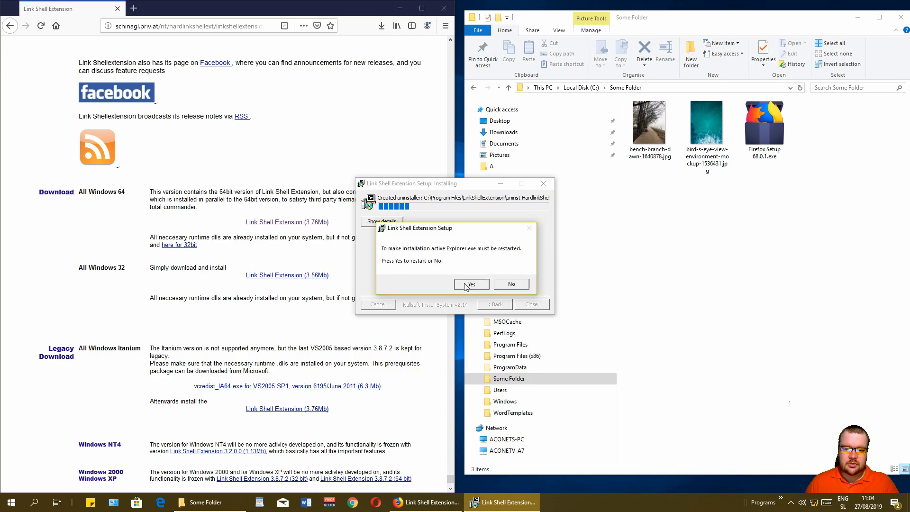
click(471, 284)
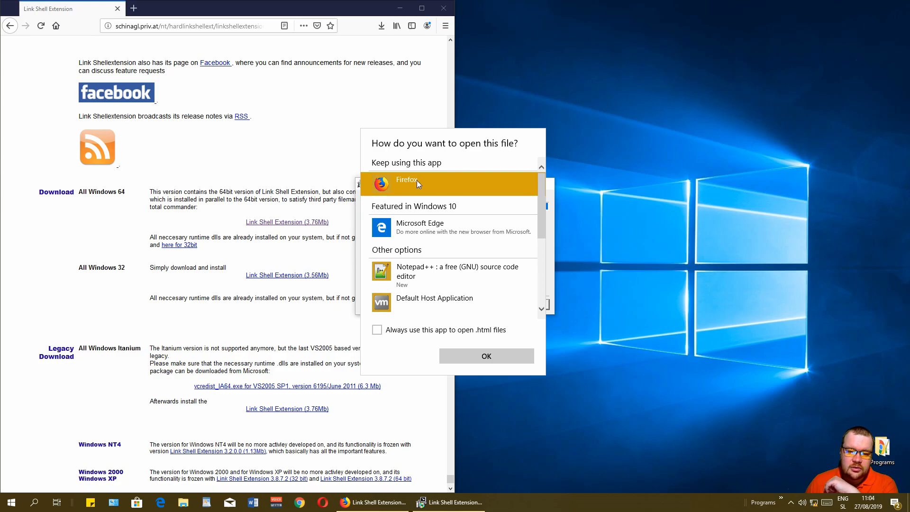
click(486, 356)
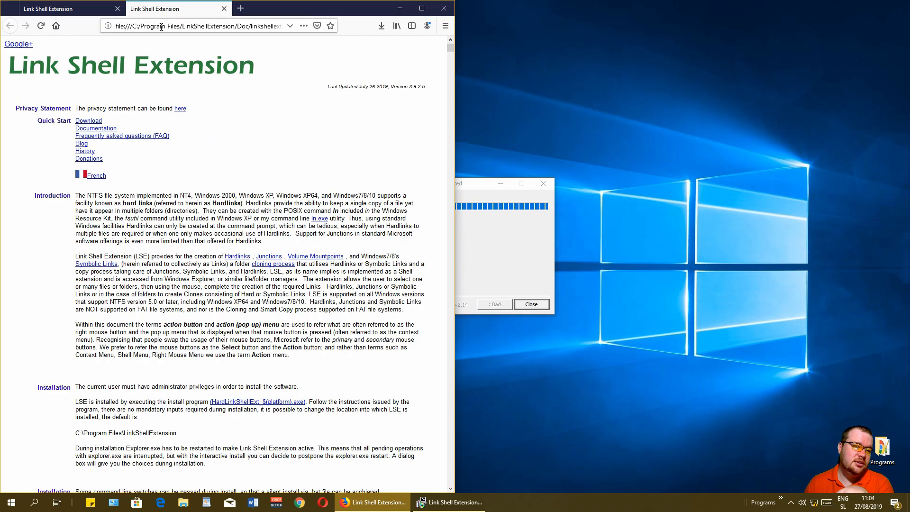
click(197, 26)
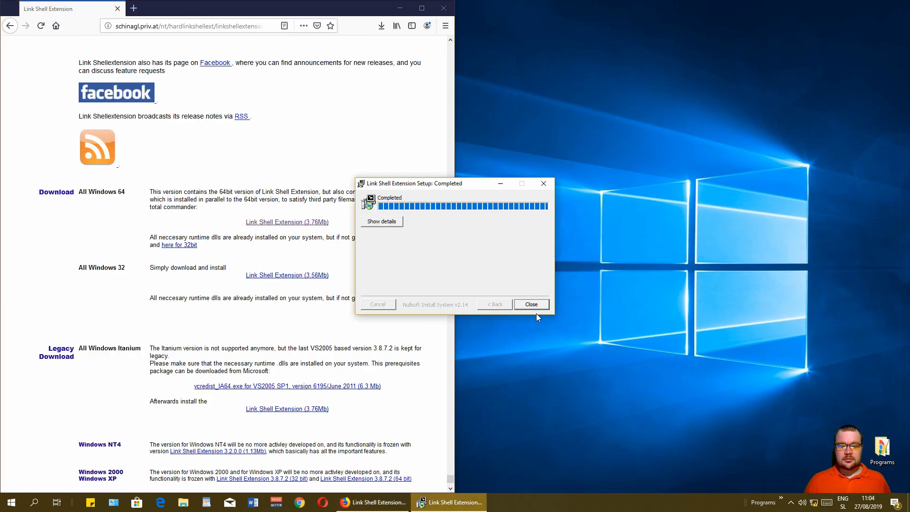
click(529, 304)
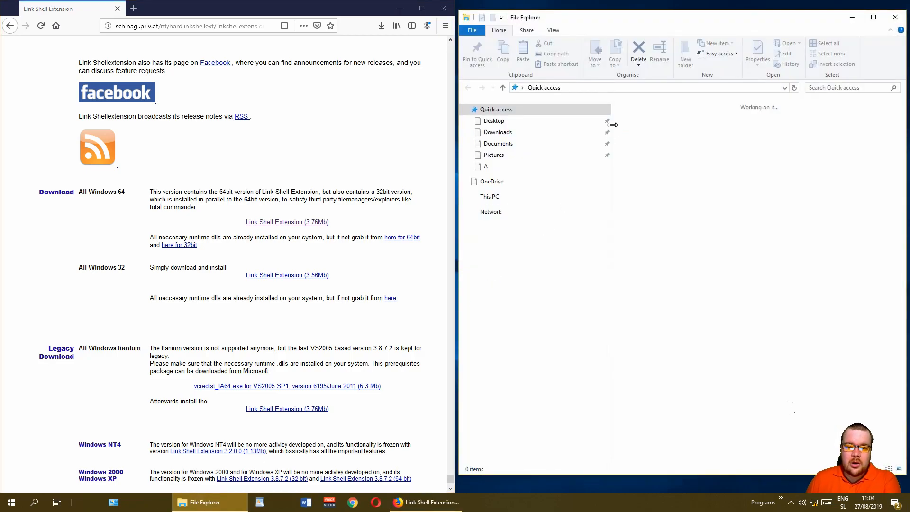
Step: On Local Disk (C:), mark Some Folder as the link source via Pick Link Source
click(464, 196)
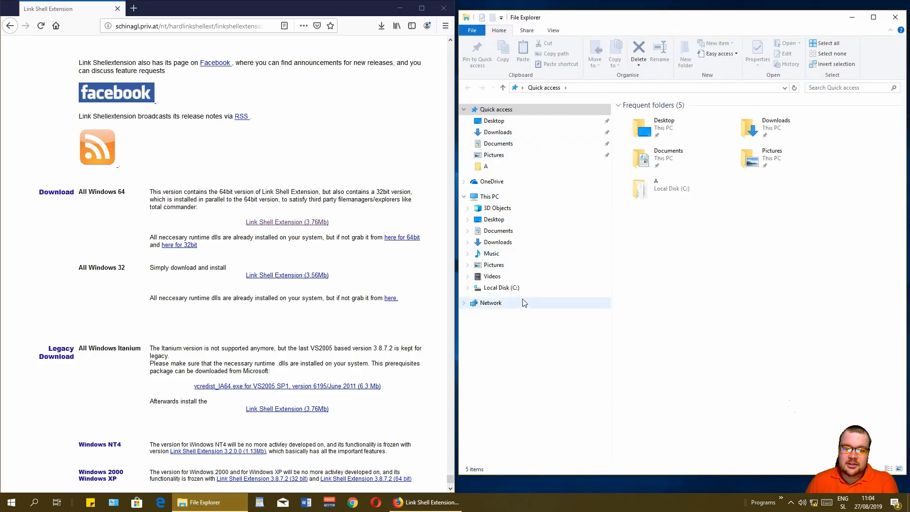
click(501, 287)
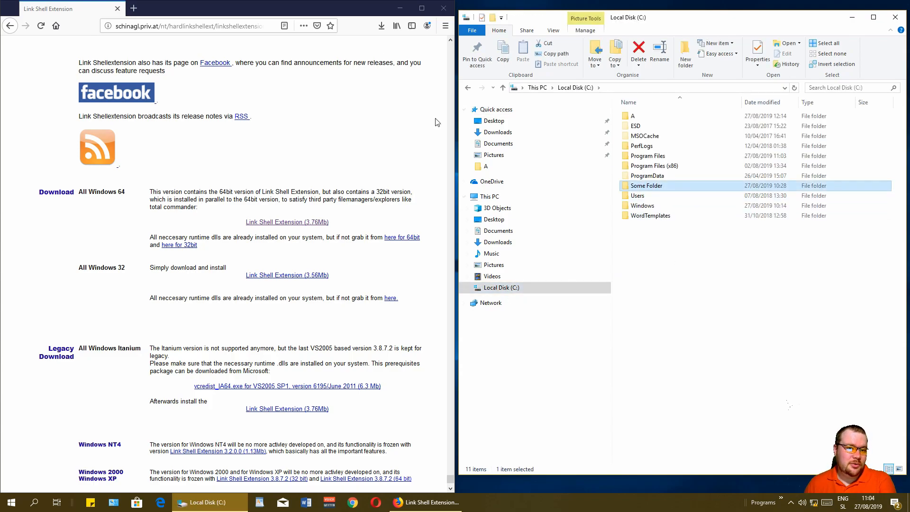
right_click(646, 185)
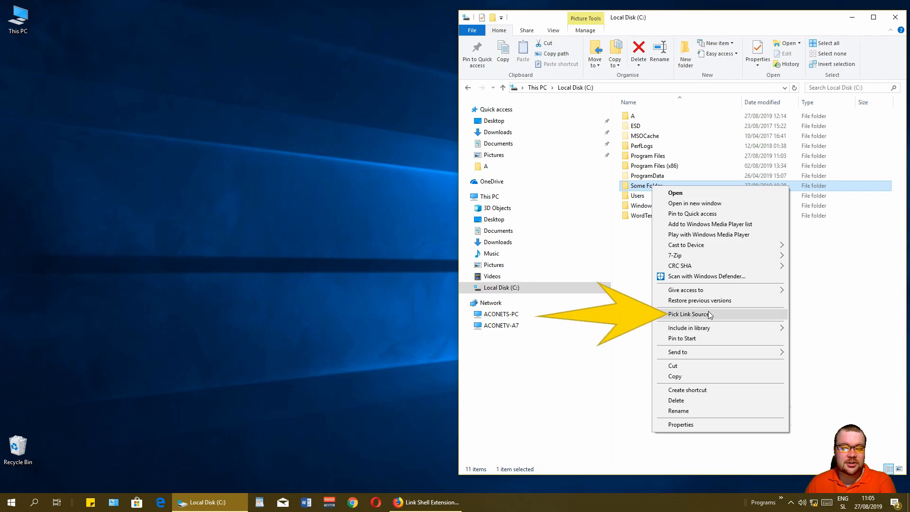
click(689, 314)
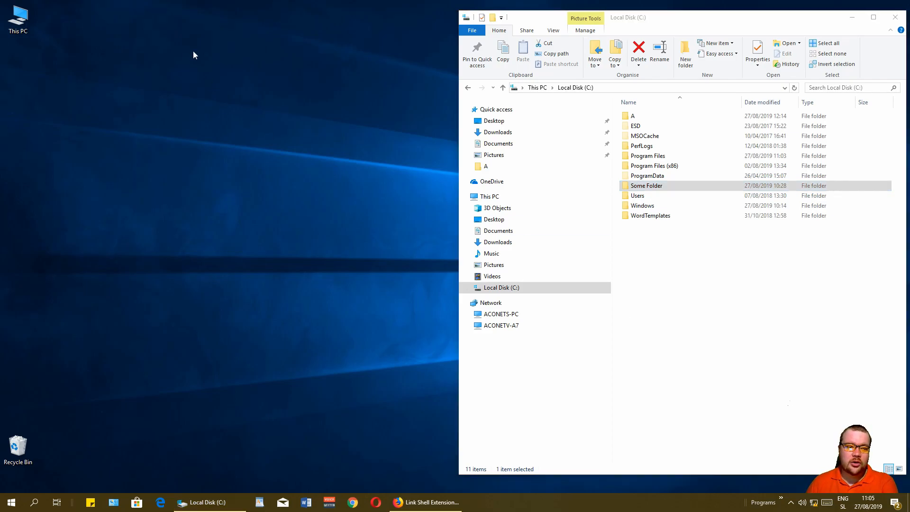
Step: Drop Some Folder onto the desktop as a Symbolic Link using Drop As
right_click(195, 55)
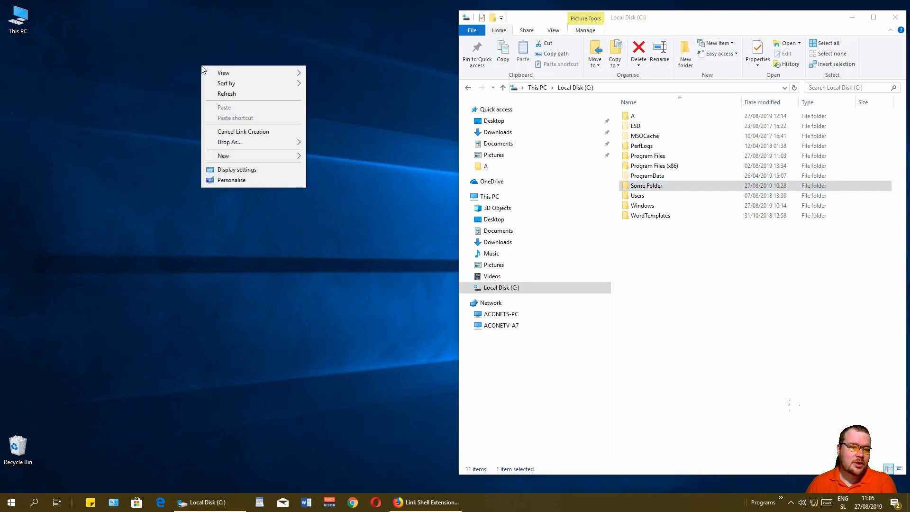
mouse_move(294, 129)
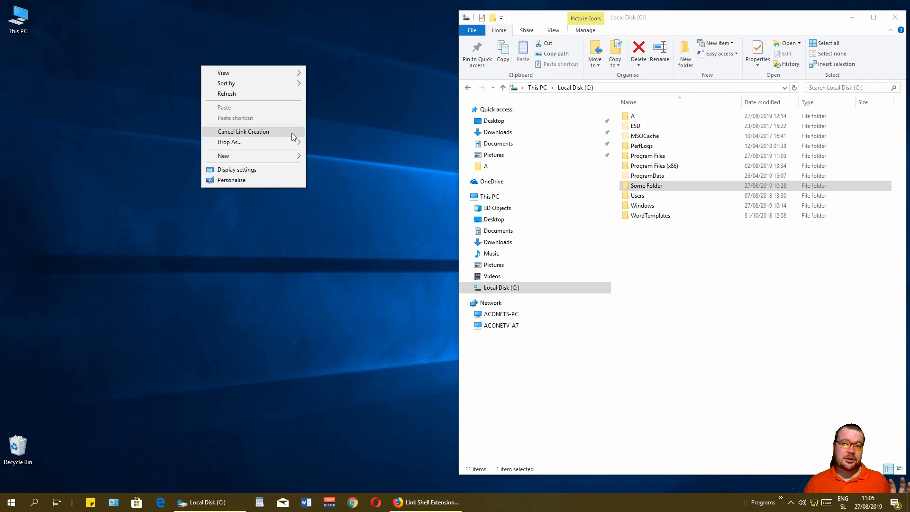
mouse_move(230, 142)
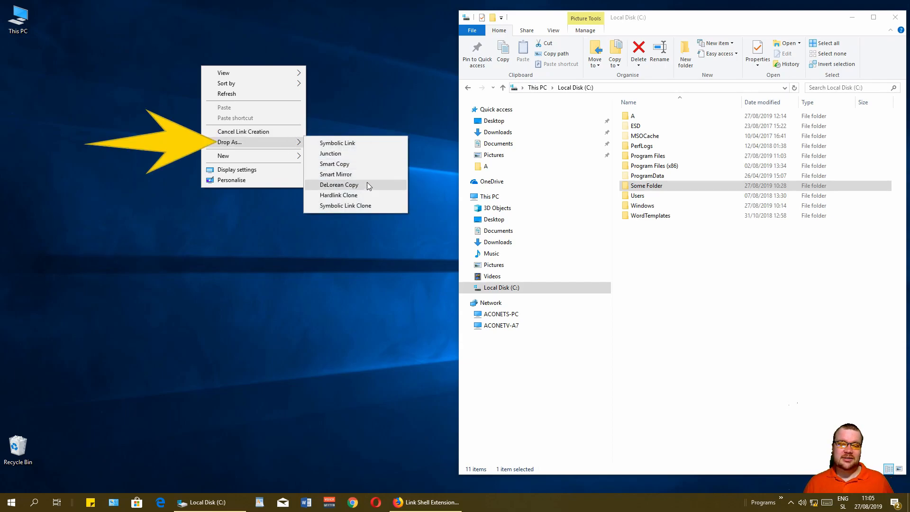
mouse_move(366, 197)
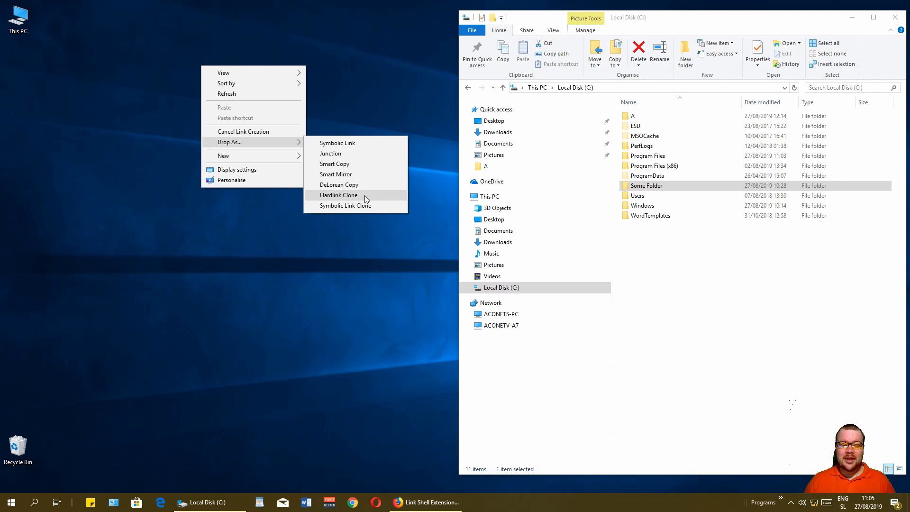
click(337, 143)
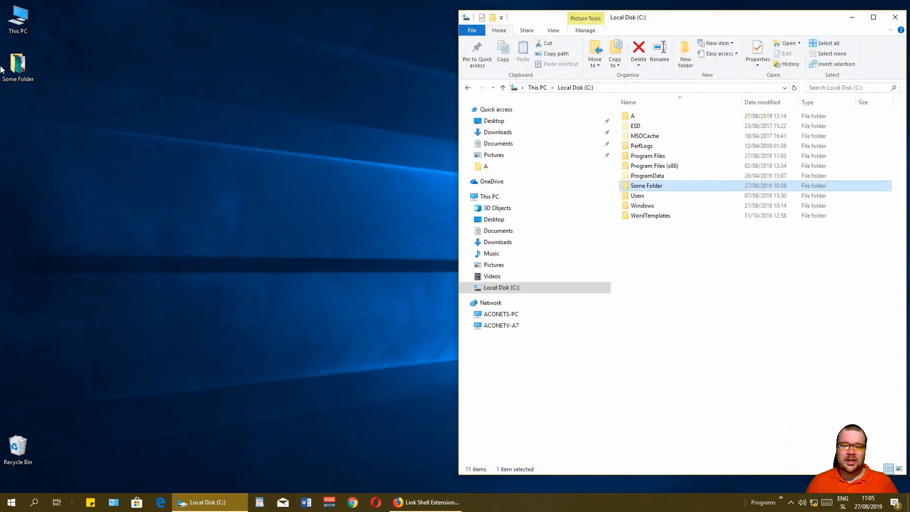
Step: Rename the new desktop link from Some Folder to Linked Folder
right_click(18, 61)
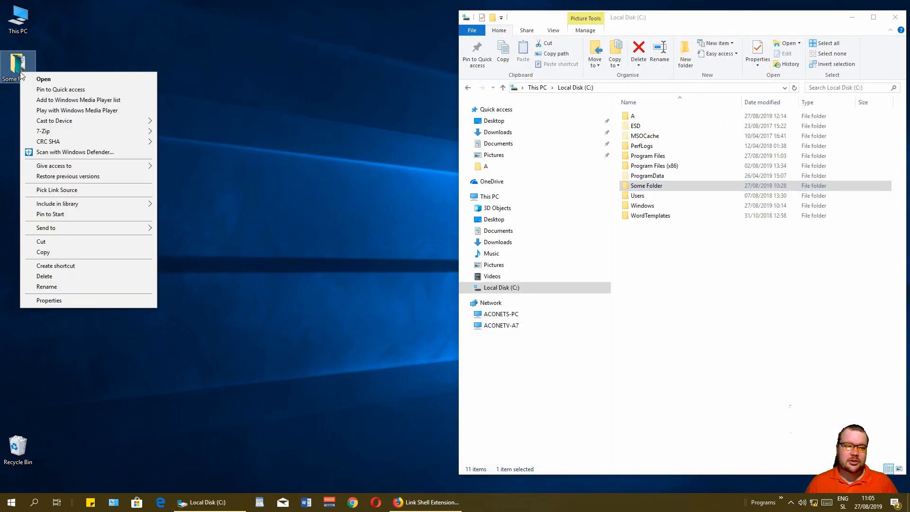
click(103, 299)
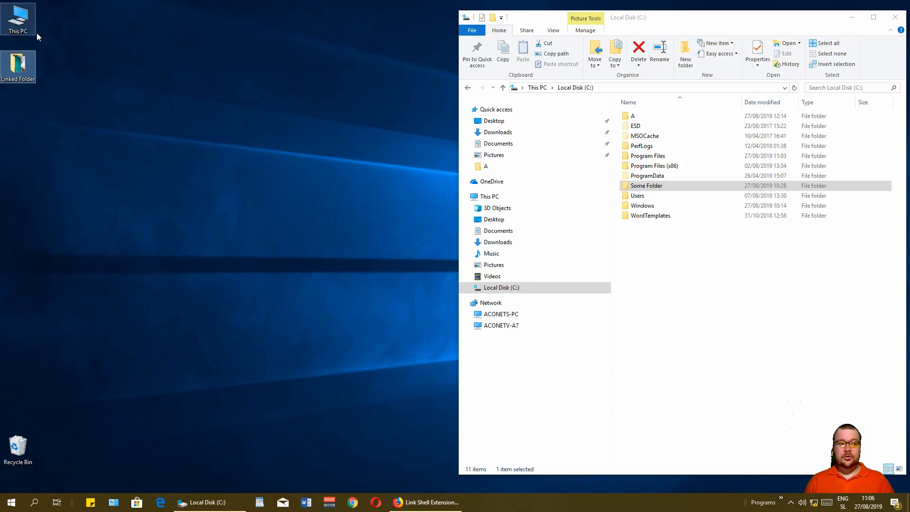
Step: Open Linked Folder to verify it shows Some Folder's three files
double_click(18, 62)
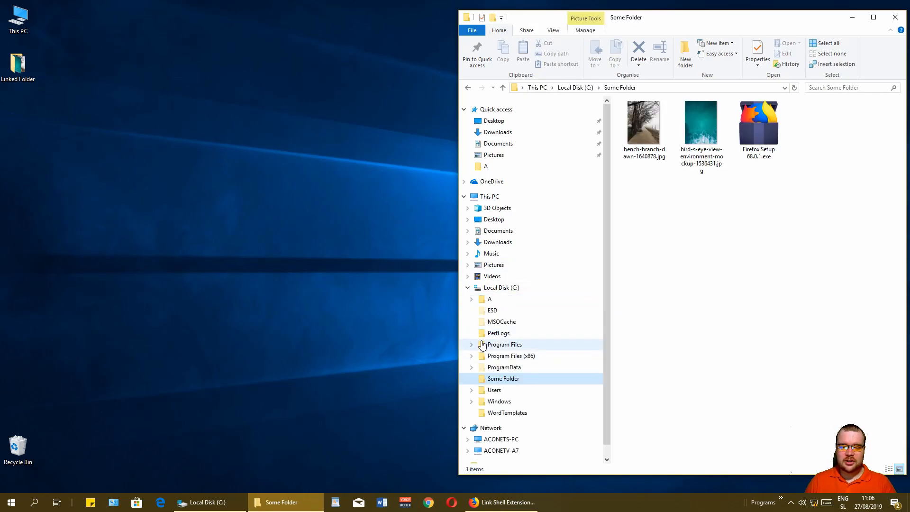
mouse_move(534, 348)
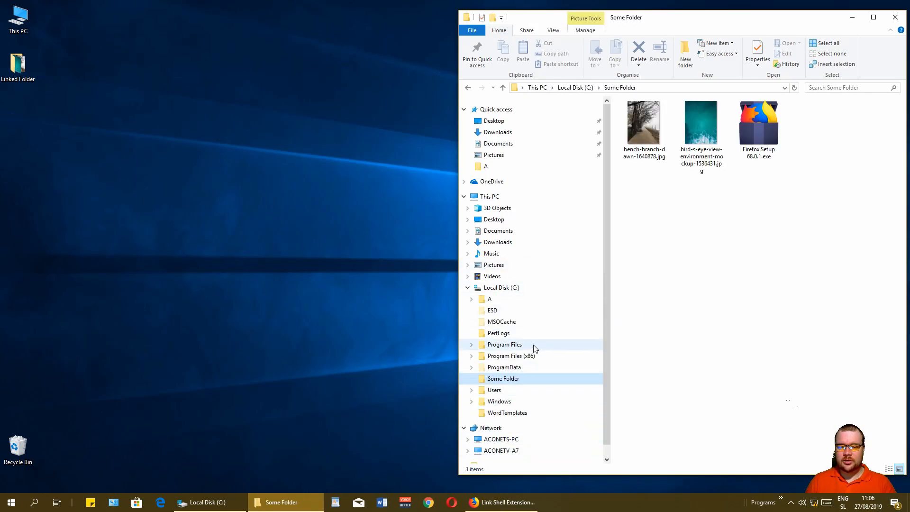